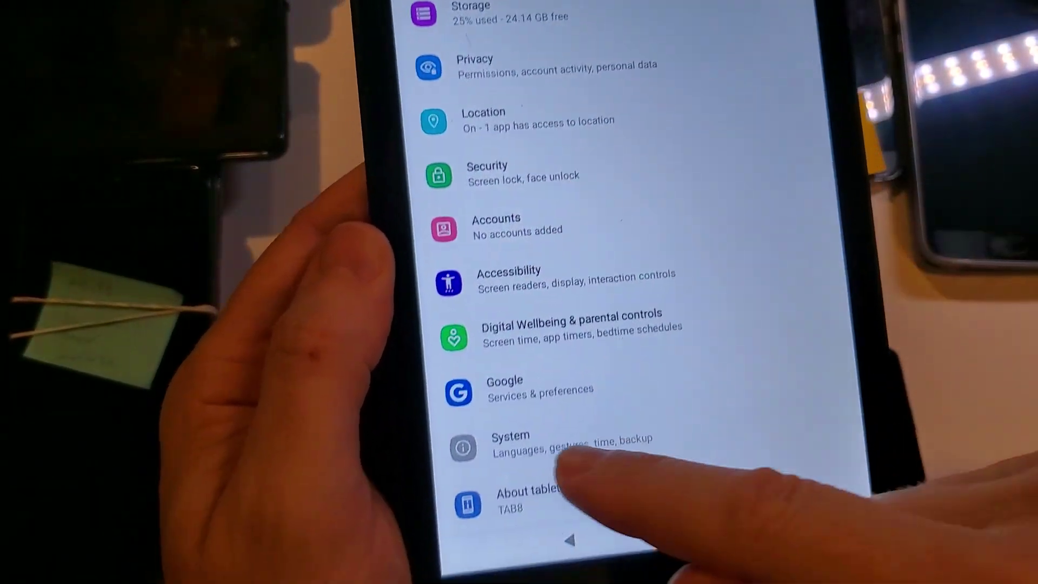
# Open the System page from the main Settings list
pyautogui.click(511, 443)
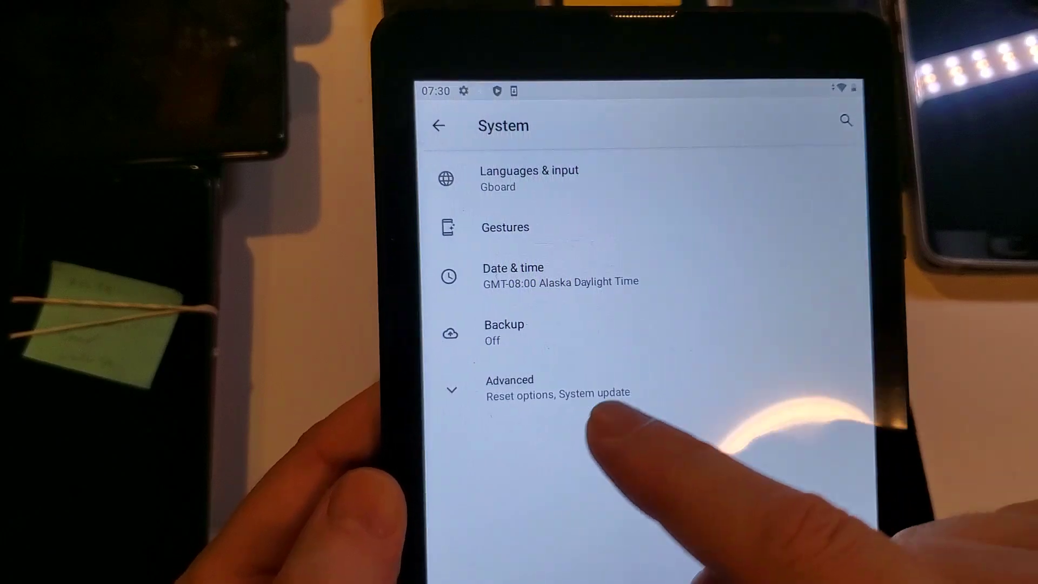
pyautogui.click(509, 386)
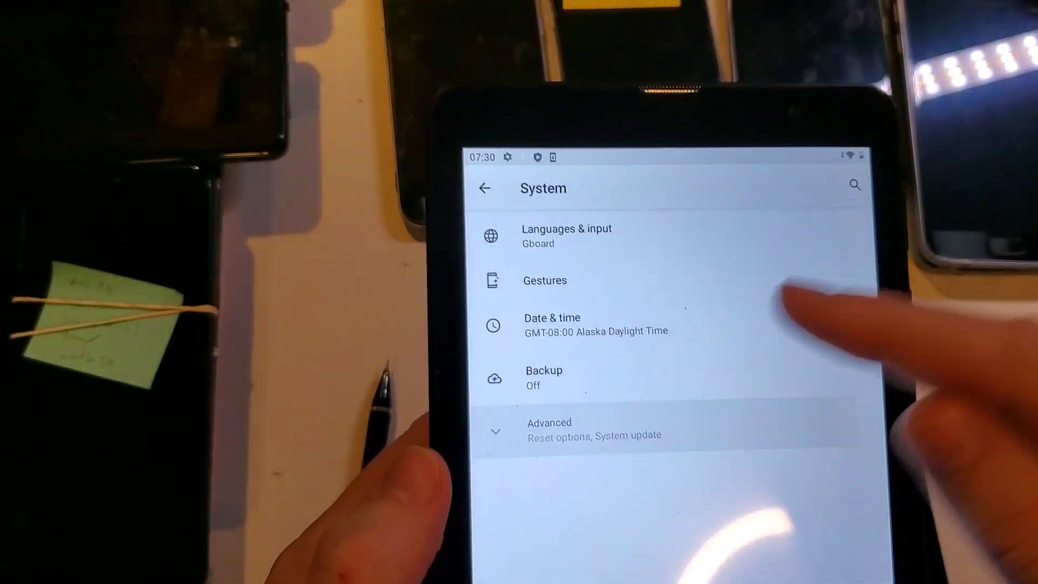
# Go through Advanced and Reset options to the Erase all data (factory reset) page
pyautogui.click(571, 429)
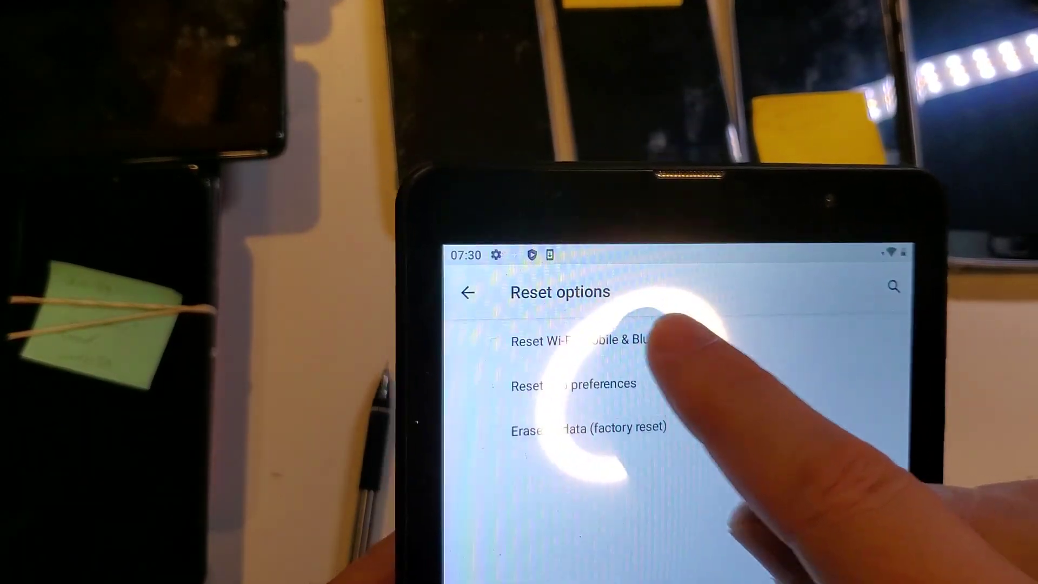
pyautogui.click(588, 340)
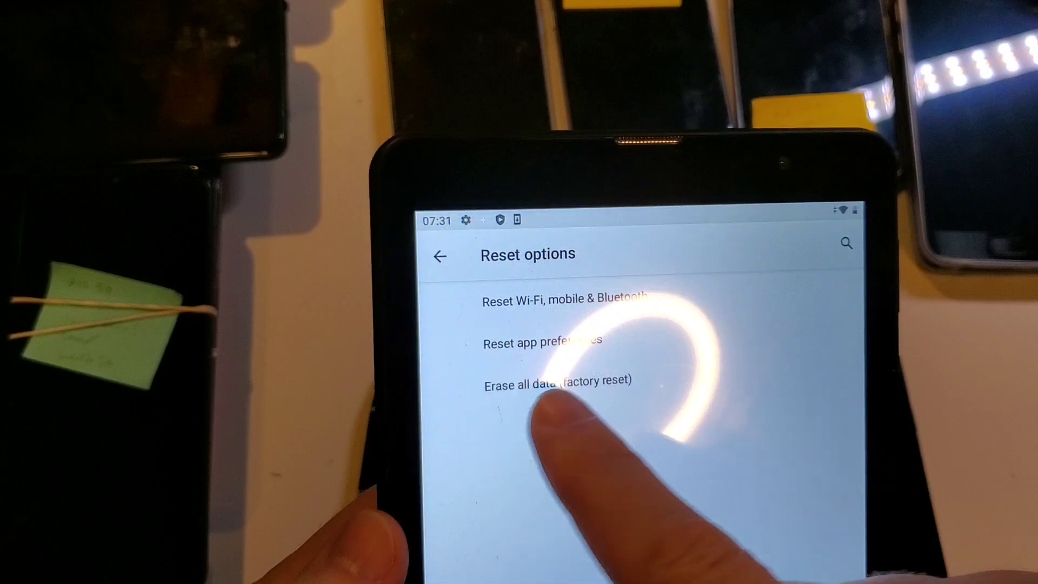
pyautogui.click(541, 380)
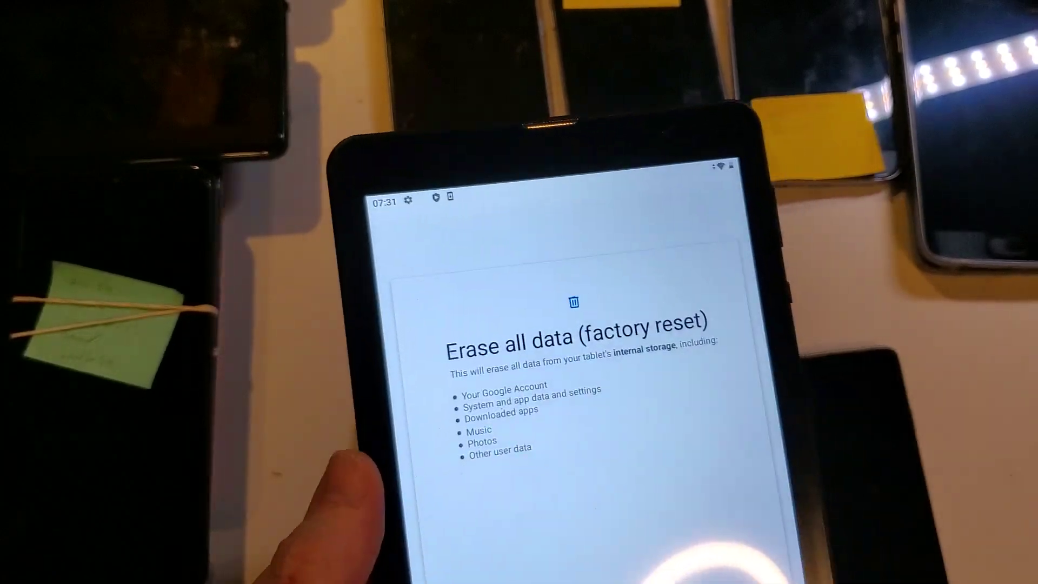